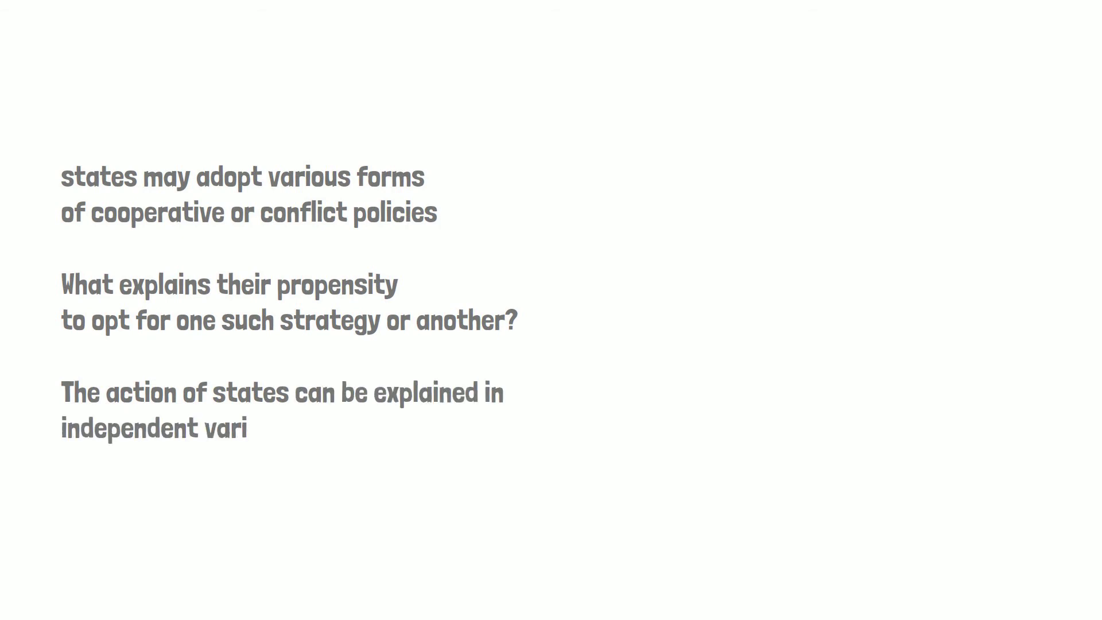
text(able and intervening v)
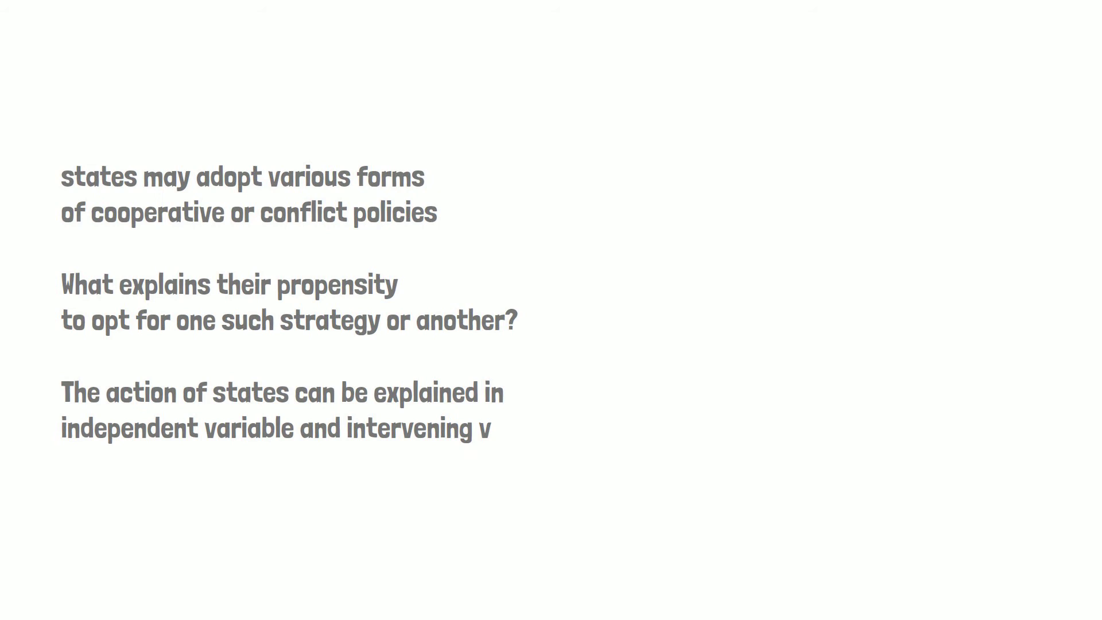
text(ariables)
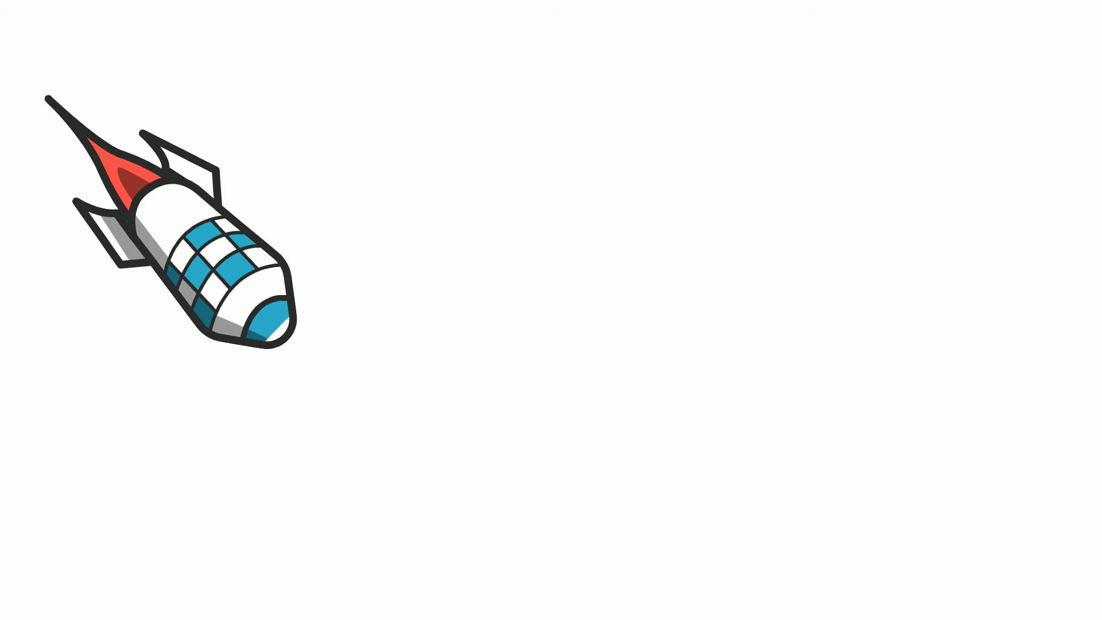
text(r)
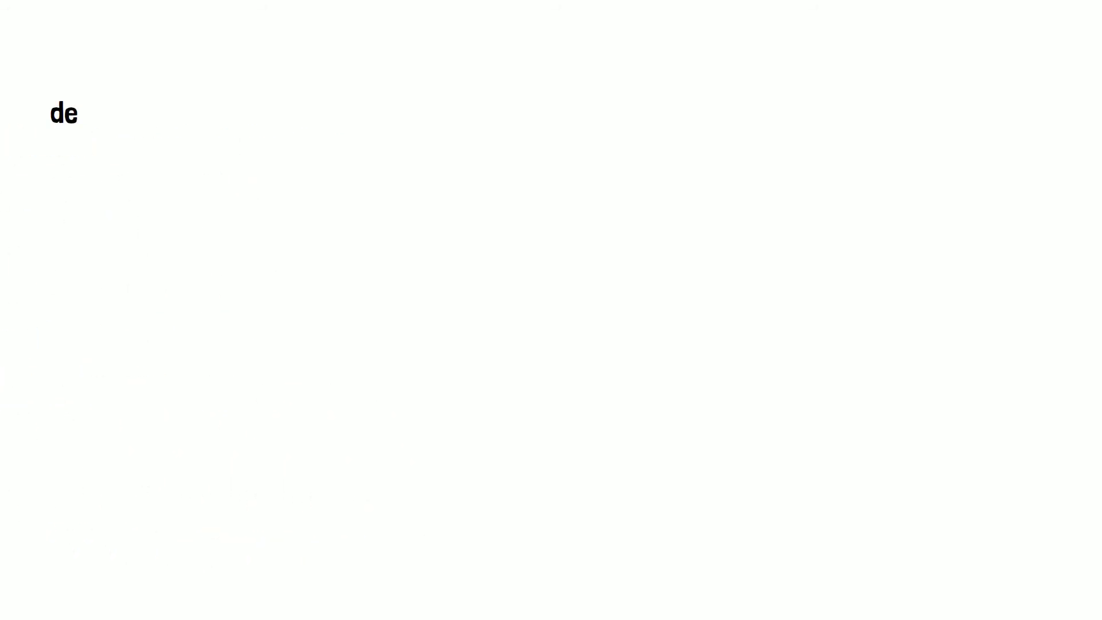
text(fensive realism)
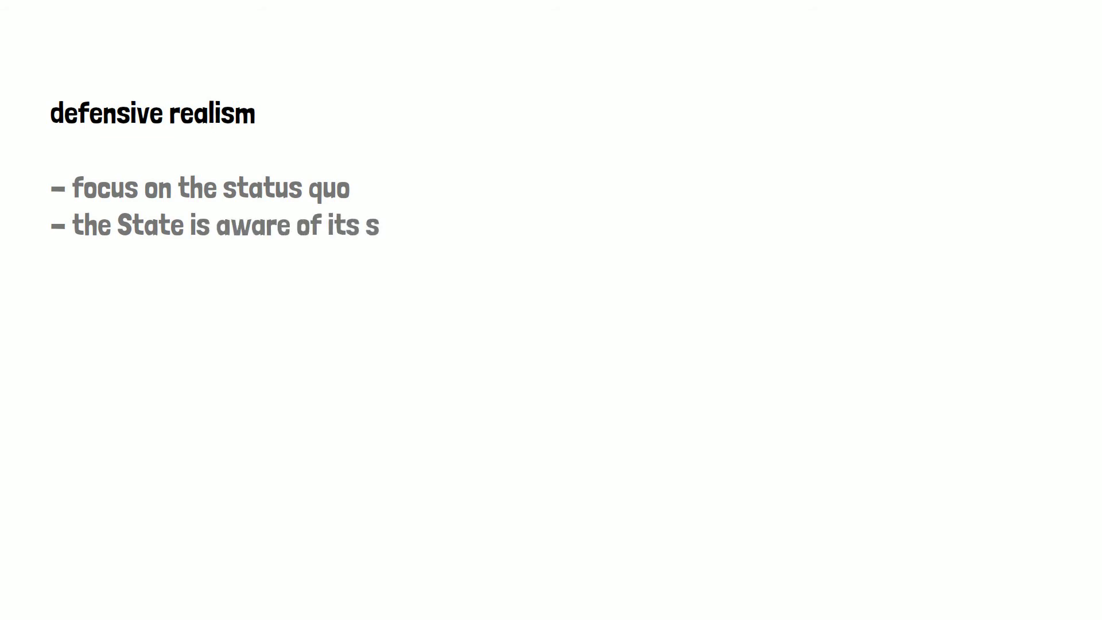
text(urvival)
text(-there's a need)
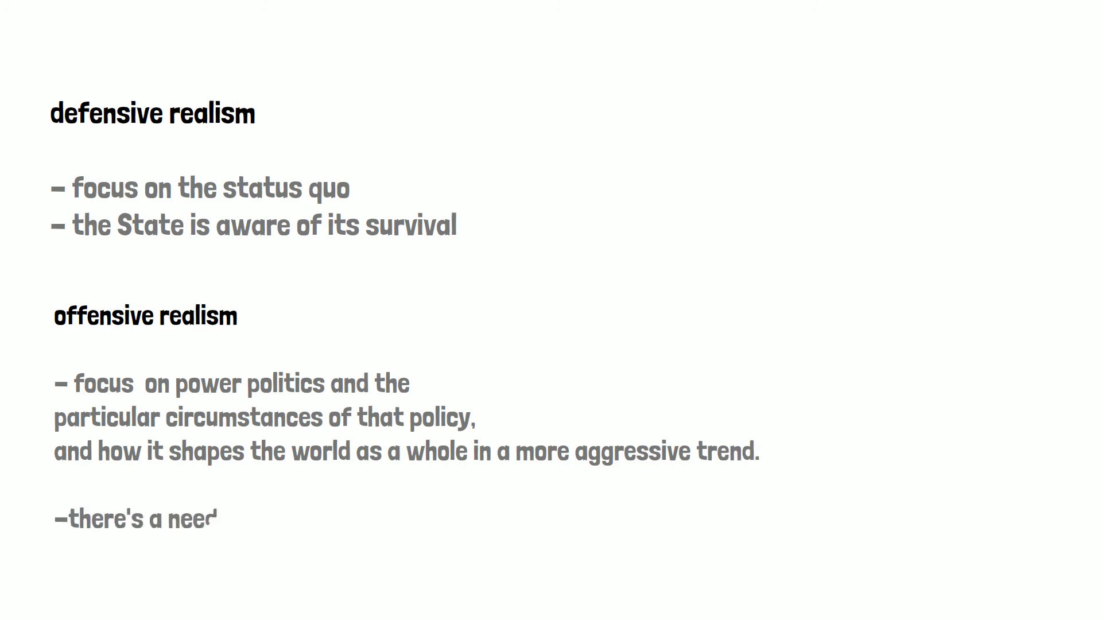
text(to project power whenever it has an opportun)
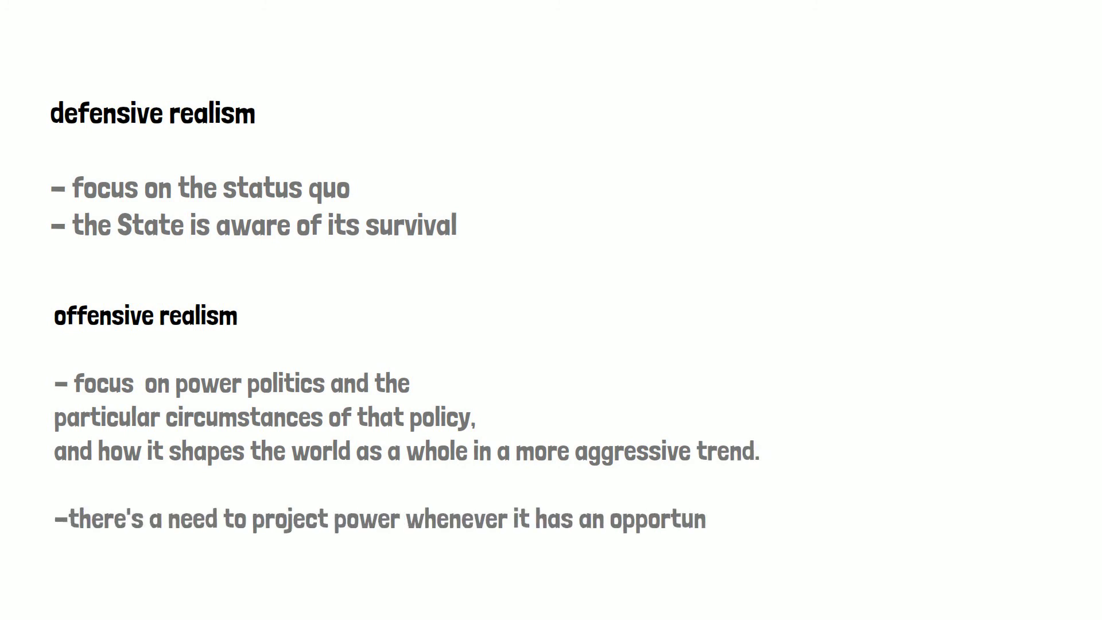
text(ity.)
text(neo)
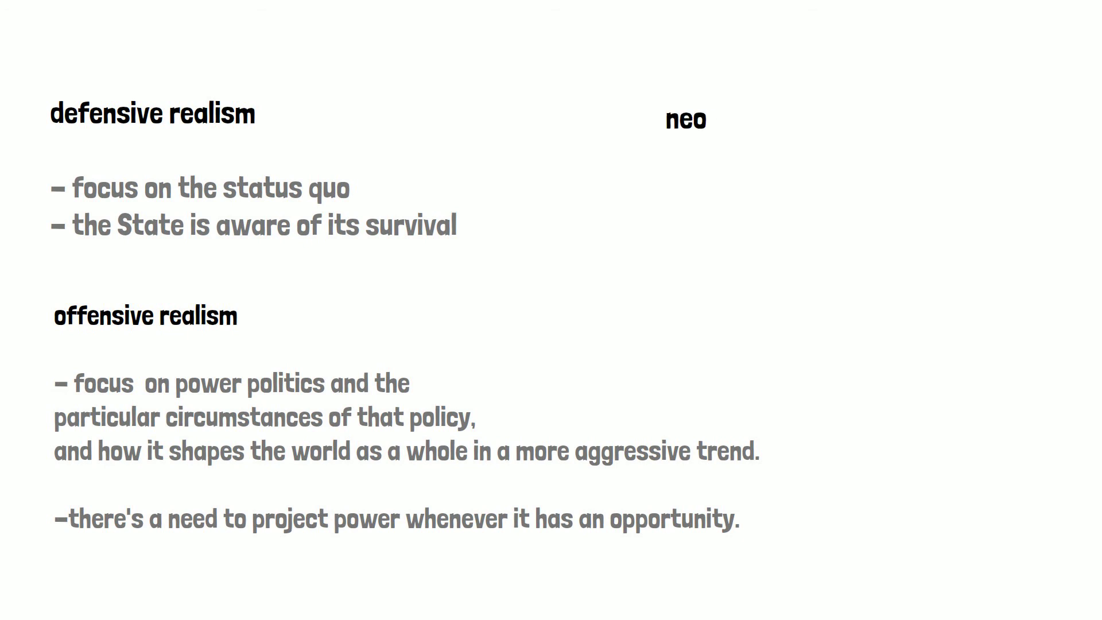
text(classica)
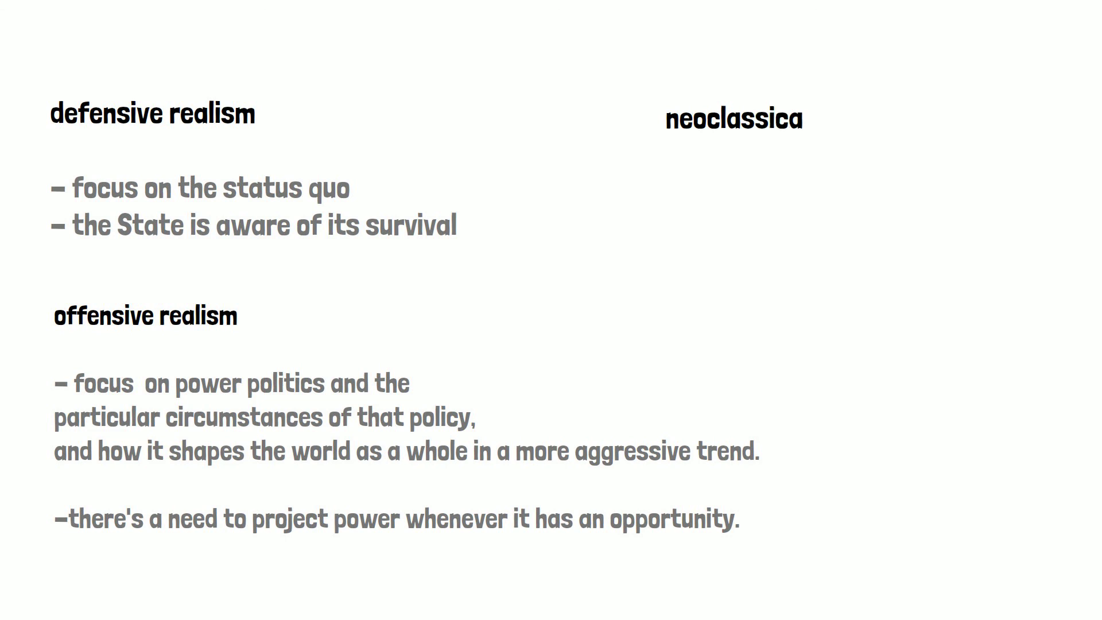
text(l realism)
text(- It is necessary to understand what the interve)
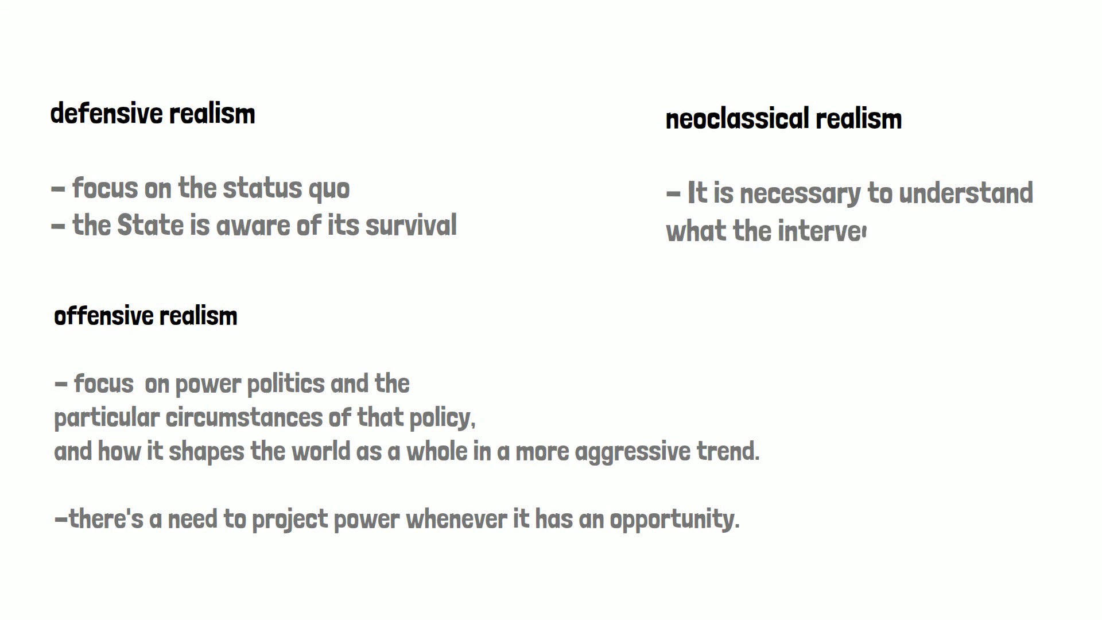
text(ning variables)
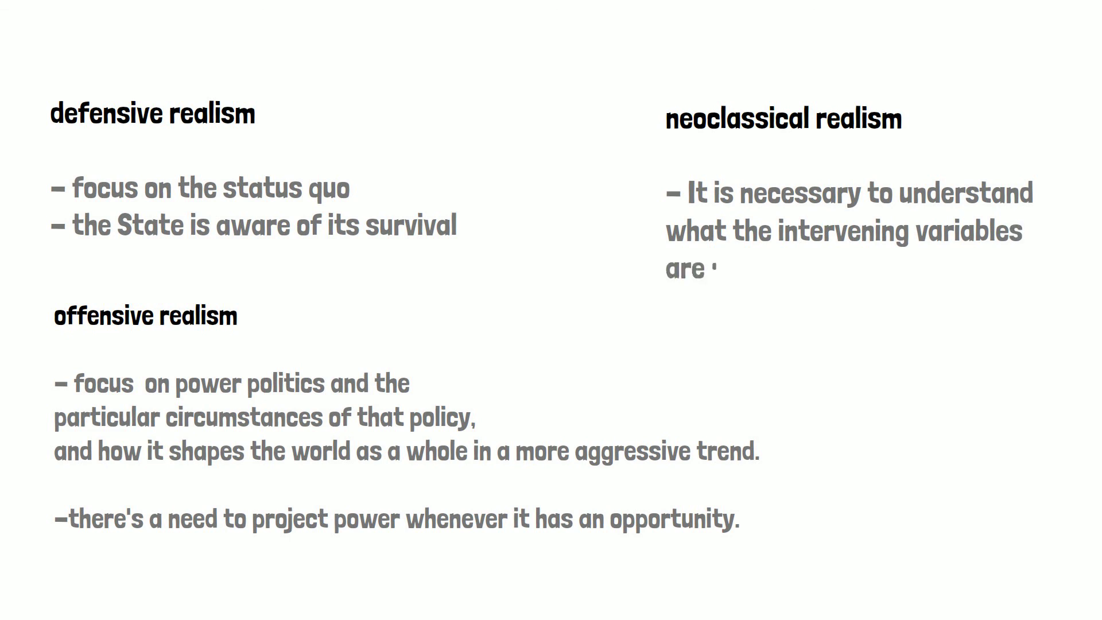
text(in a given)
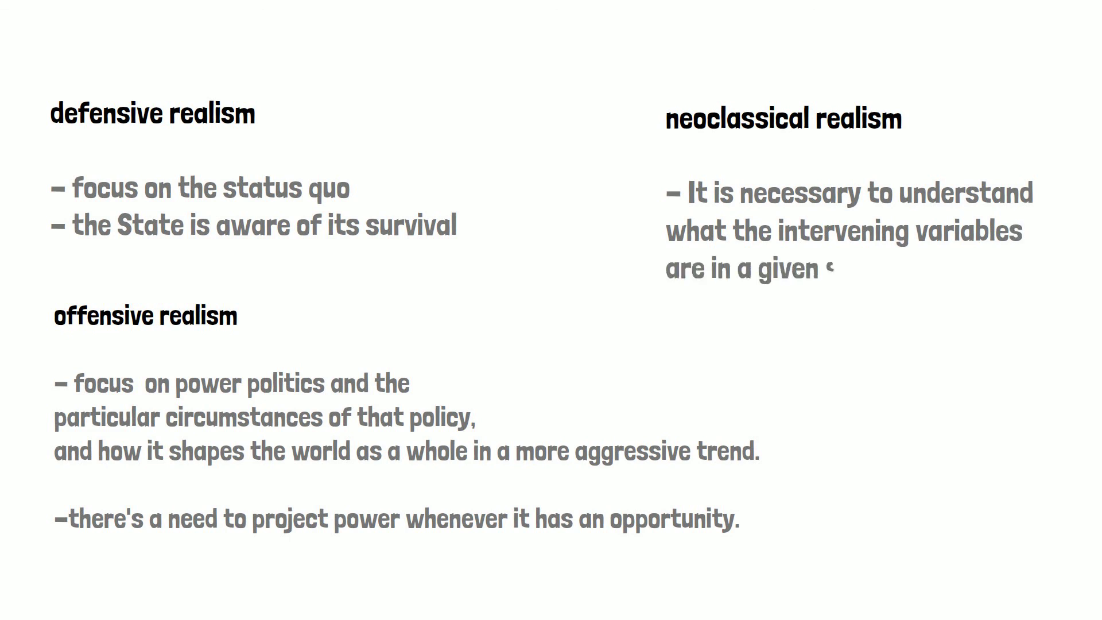
text(situation)
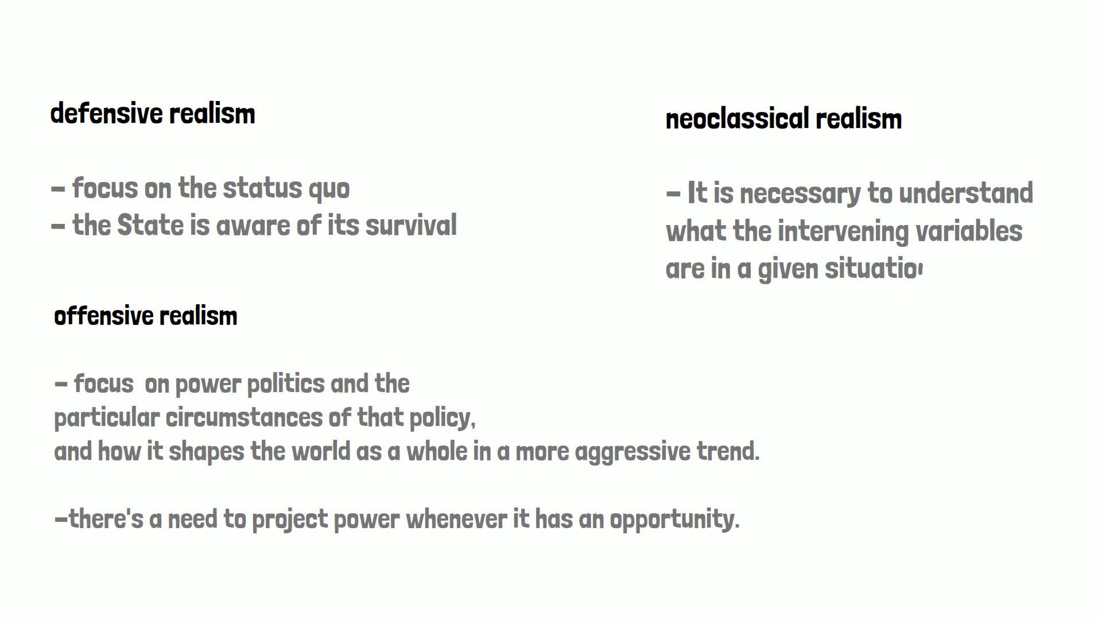
text(n.)
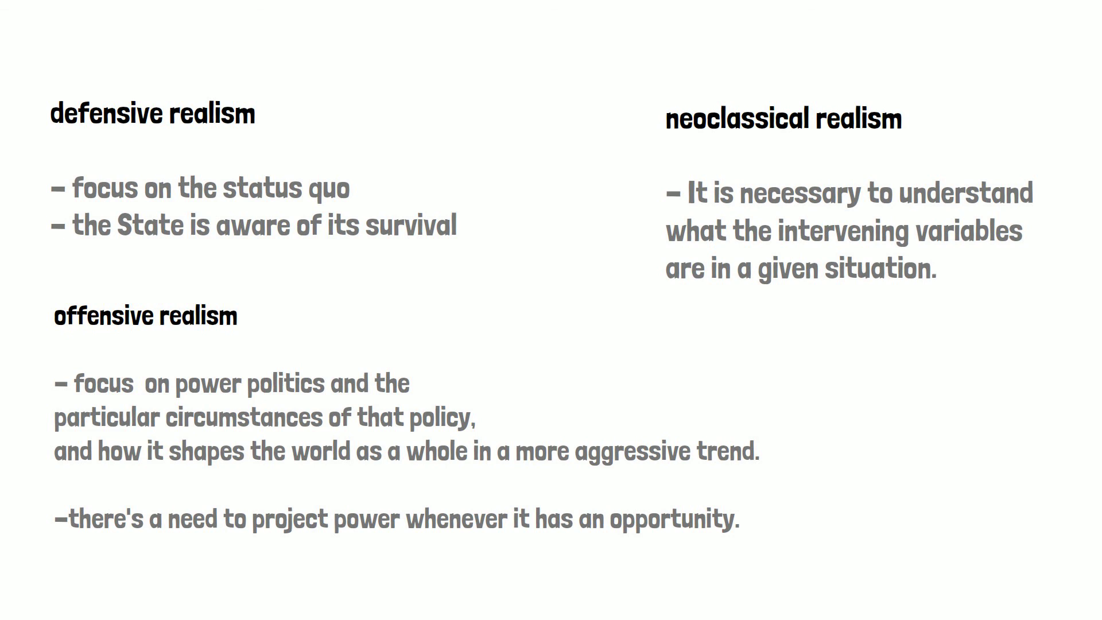